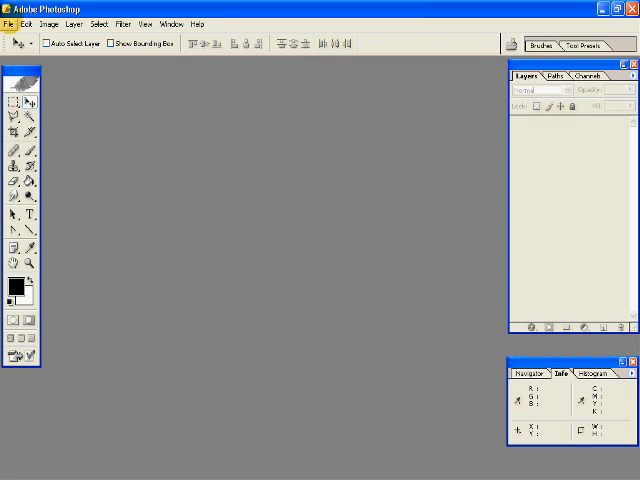
- Create a new 410 × 200 pixel document with a white background
left_click(9, 24)
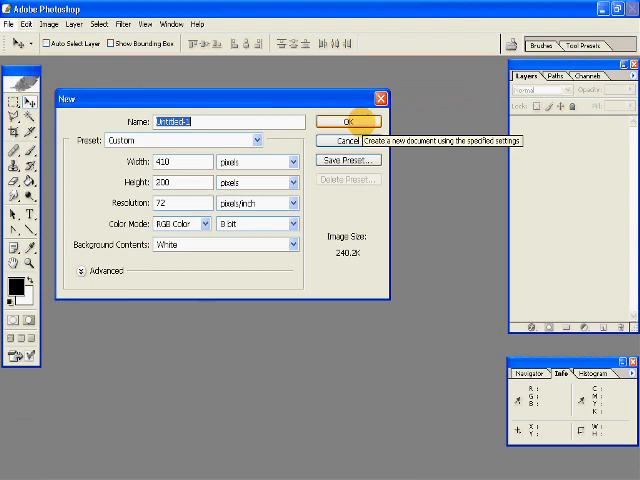
left_click(347, 121)
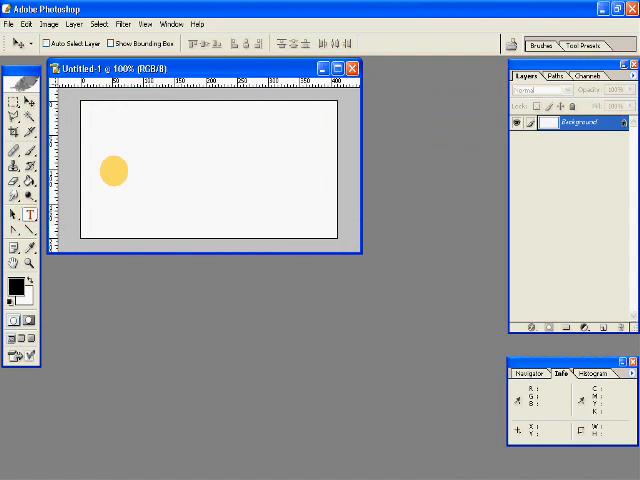
- Type INTERNET in large black VAG Rounded letters on the canvas
left_click(31, 217)
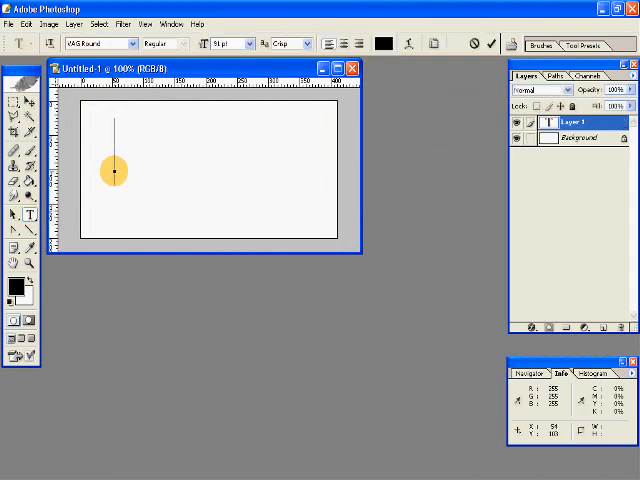
type("INTERNET")
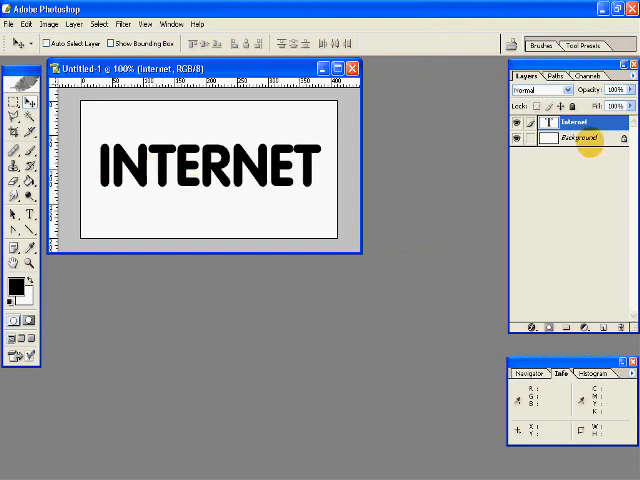
- Apply a smooth Inner Bevel emboss with depth 100 and size 3
right_click(577, 122)
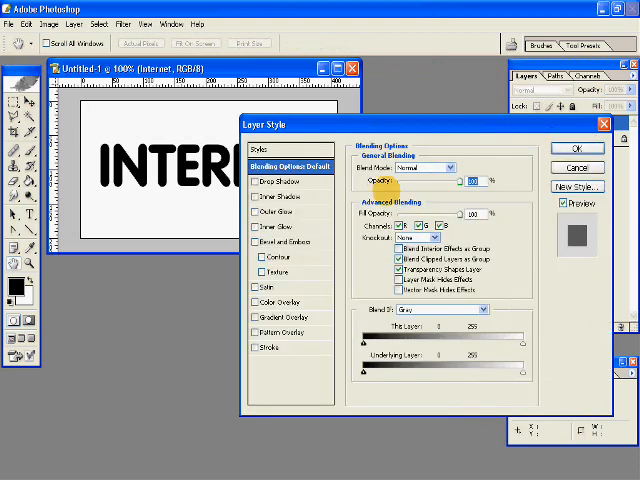
left_click(277, 240)
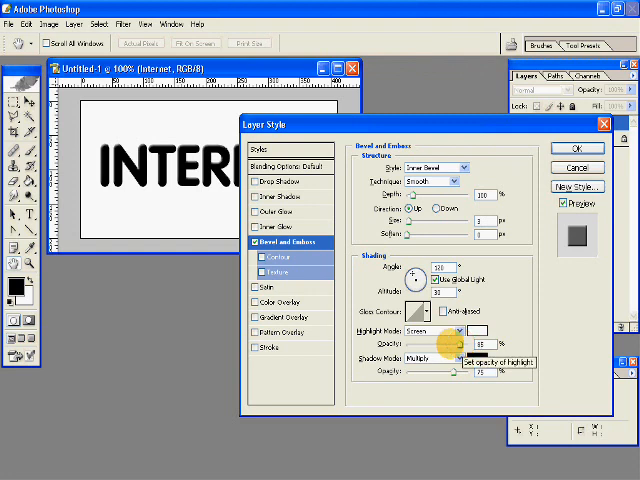
left_click(256, 242)
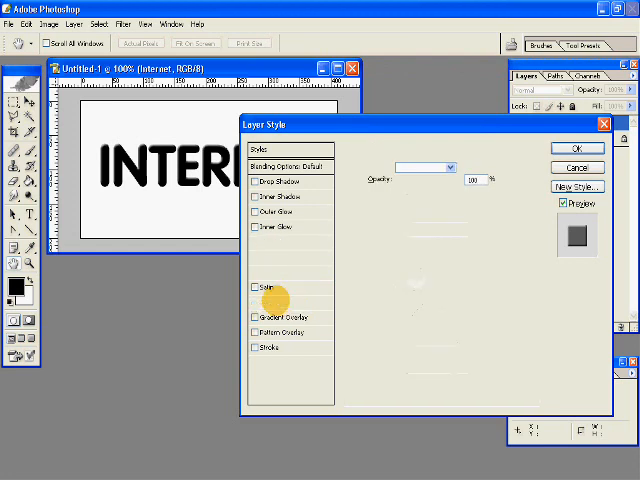
- Add a red BA0505 colour overlay to the text and apply the layer styles
left_click(257, 302)
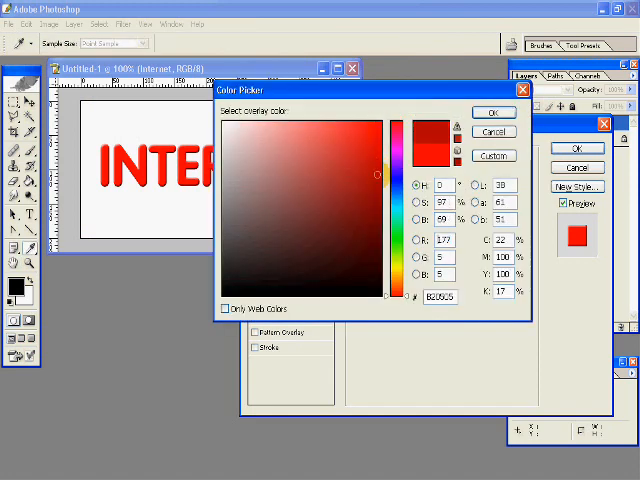
left_click(374, 167)
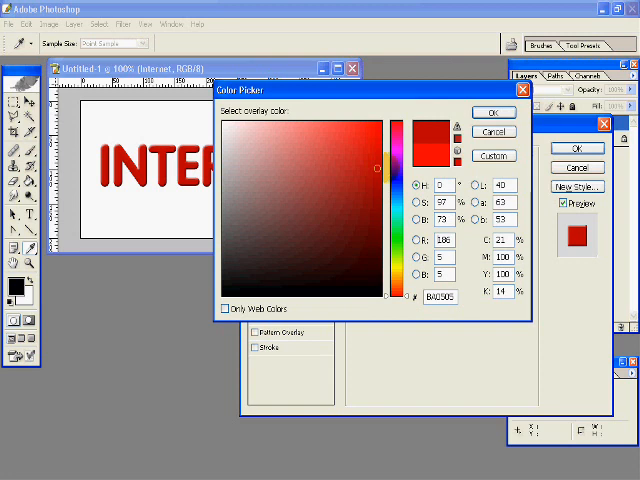
left_click(492, 112)
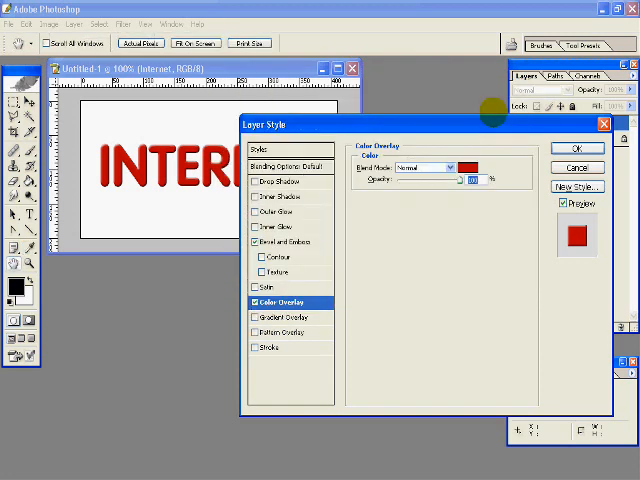
left_click(577, 147)
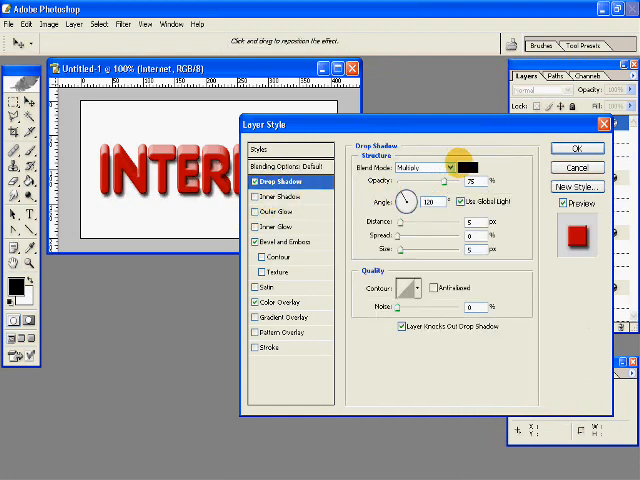
- Set the drop shadow colour to dark grey 2A2A2A
left_click(472, 167)
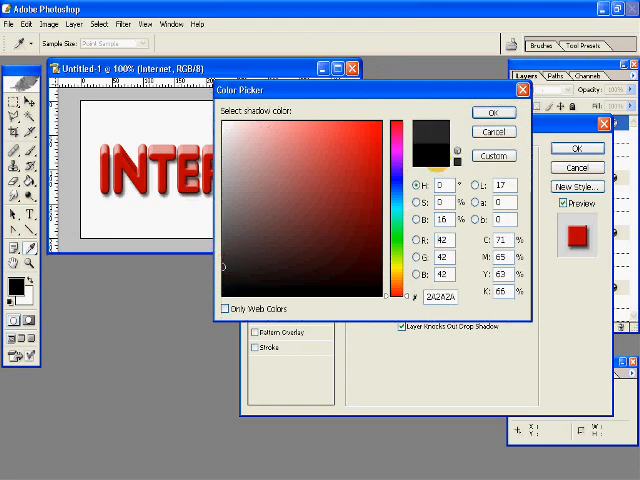
left_click(492, 112)
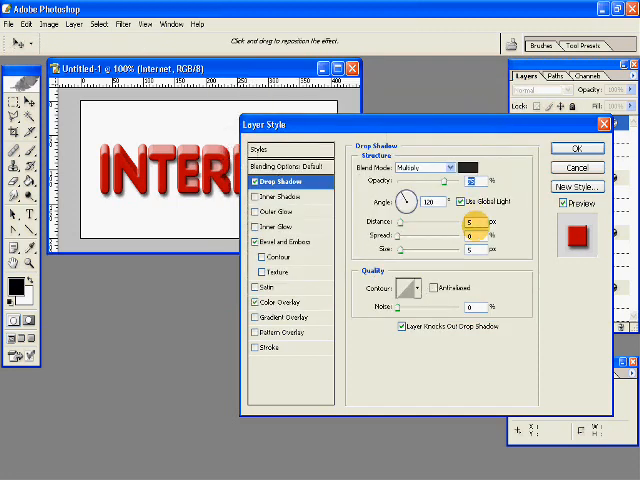
mouse_move(470, 223)
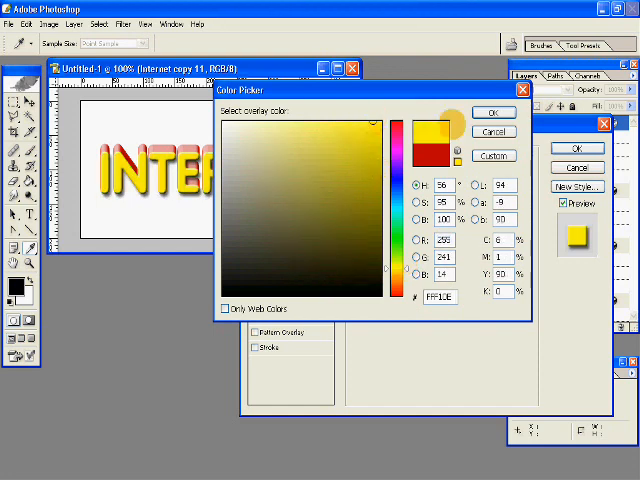
- Change the top layer's colour overlay to yellow FFF10E and apply the styles
left_click(492, 111)
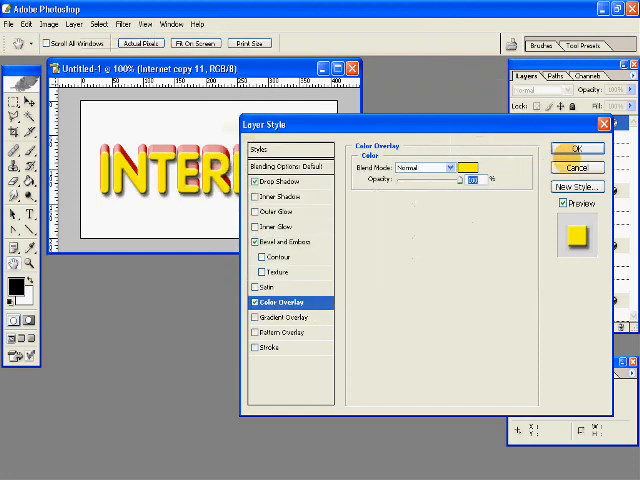
left_click(577, 147)
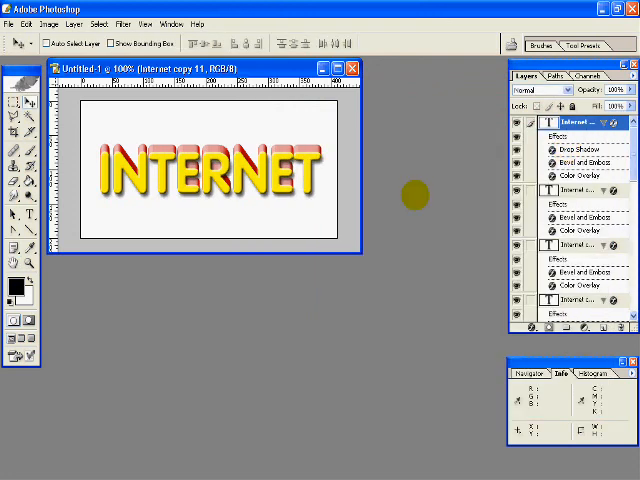